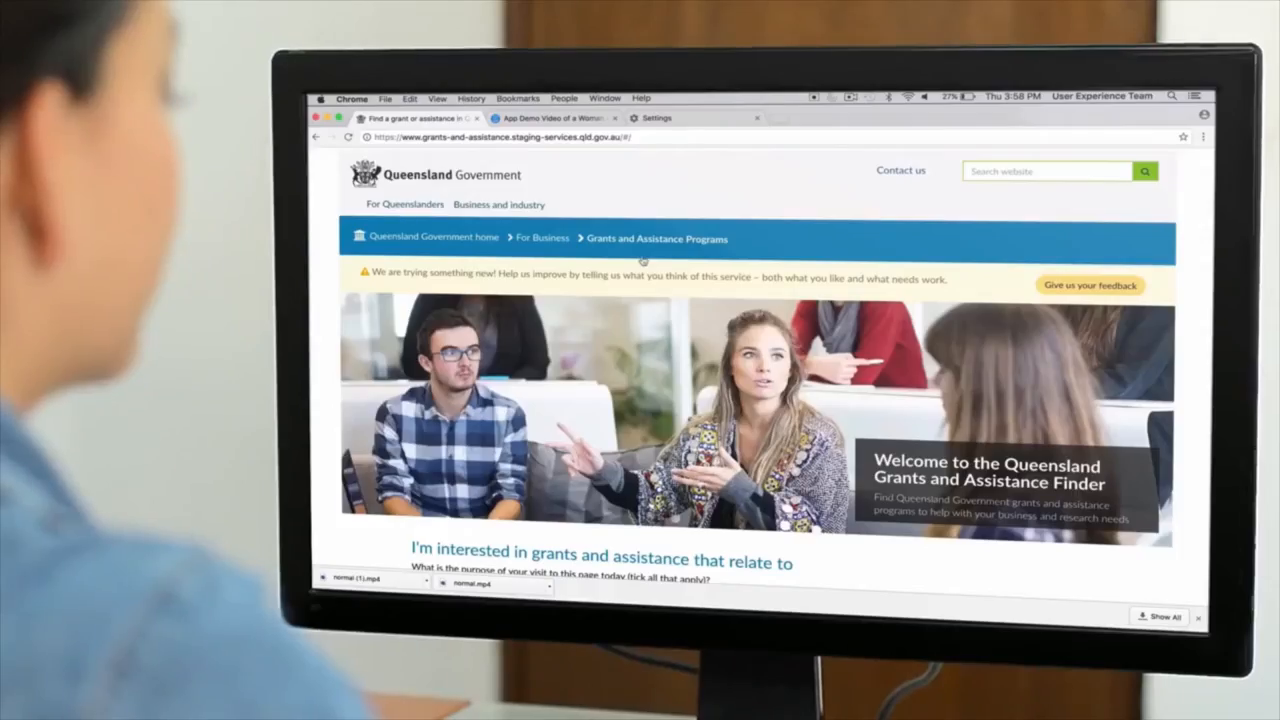
Step: Filter by 'research, science and academia' for women and show the 5 matching grants
{"action": "scroll", "scroll_direction": "down", "scroll_amount": 3}
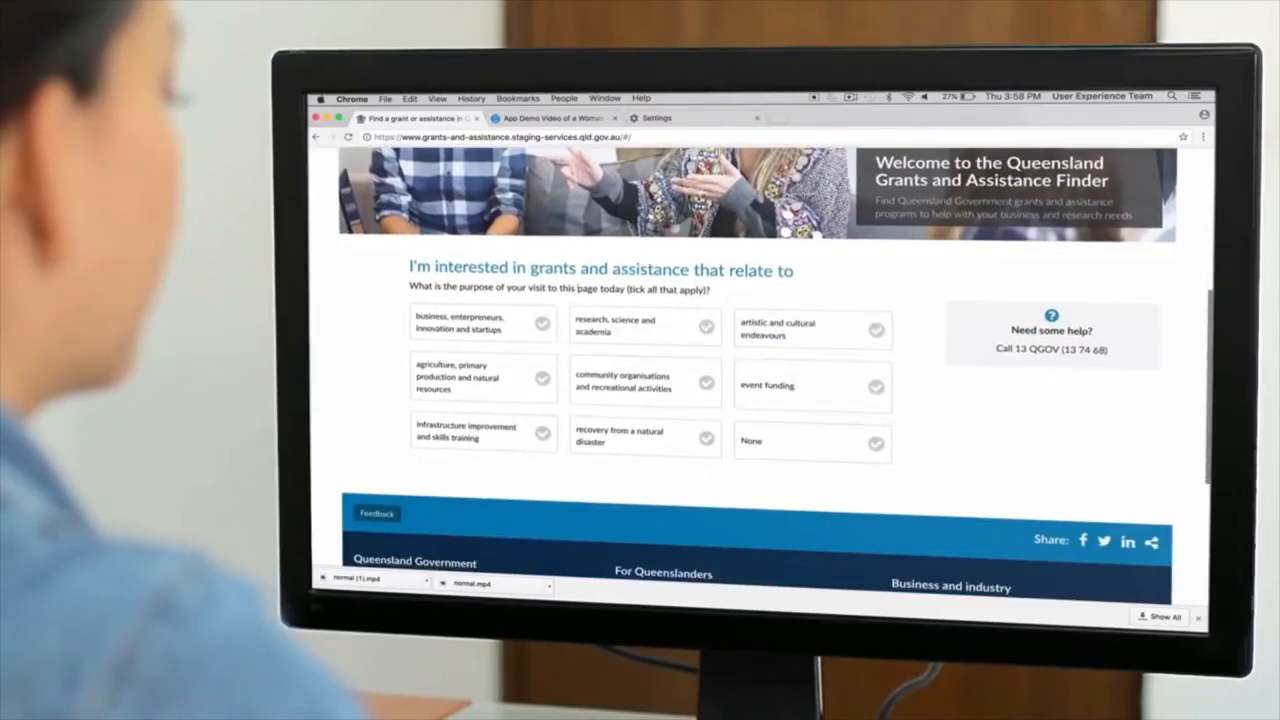
{"action": "left_click", "coordinate": [645, 327]}
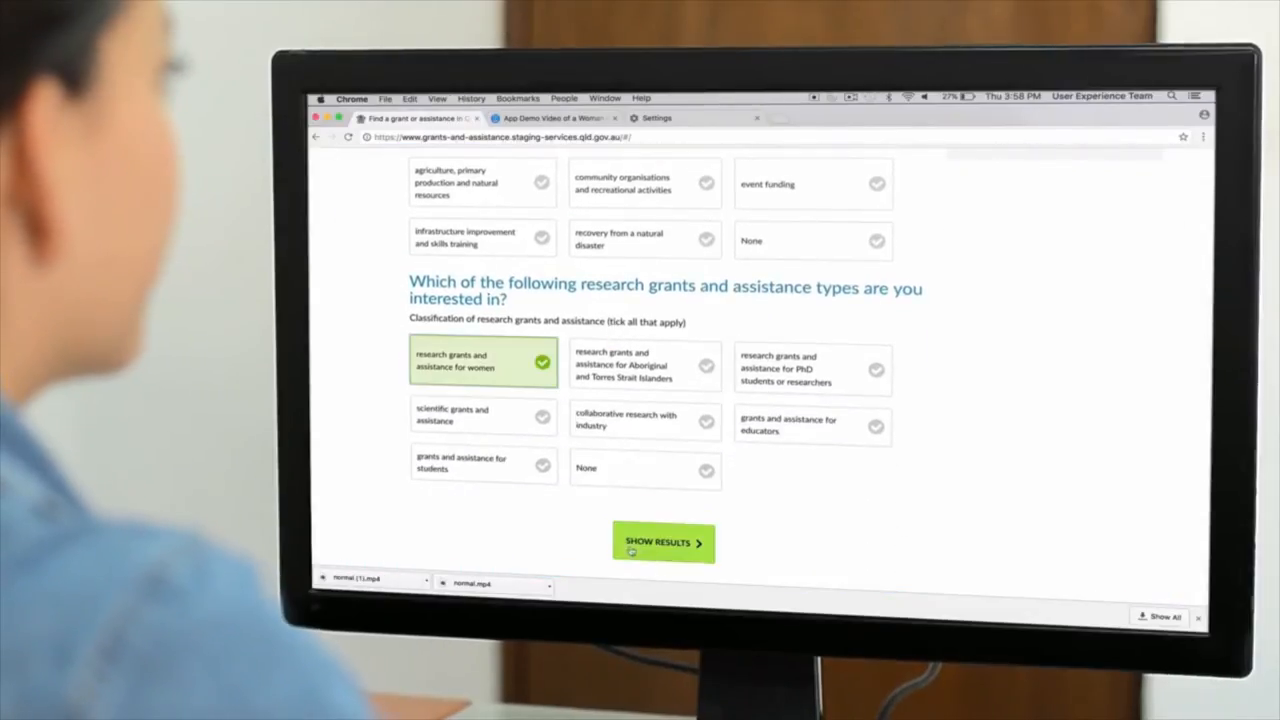
{"action": "left_click", "coordinate": [664, 542]}
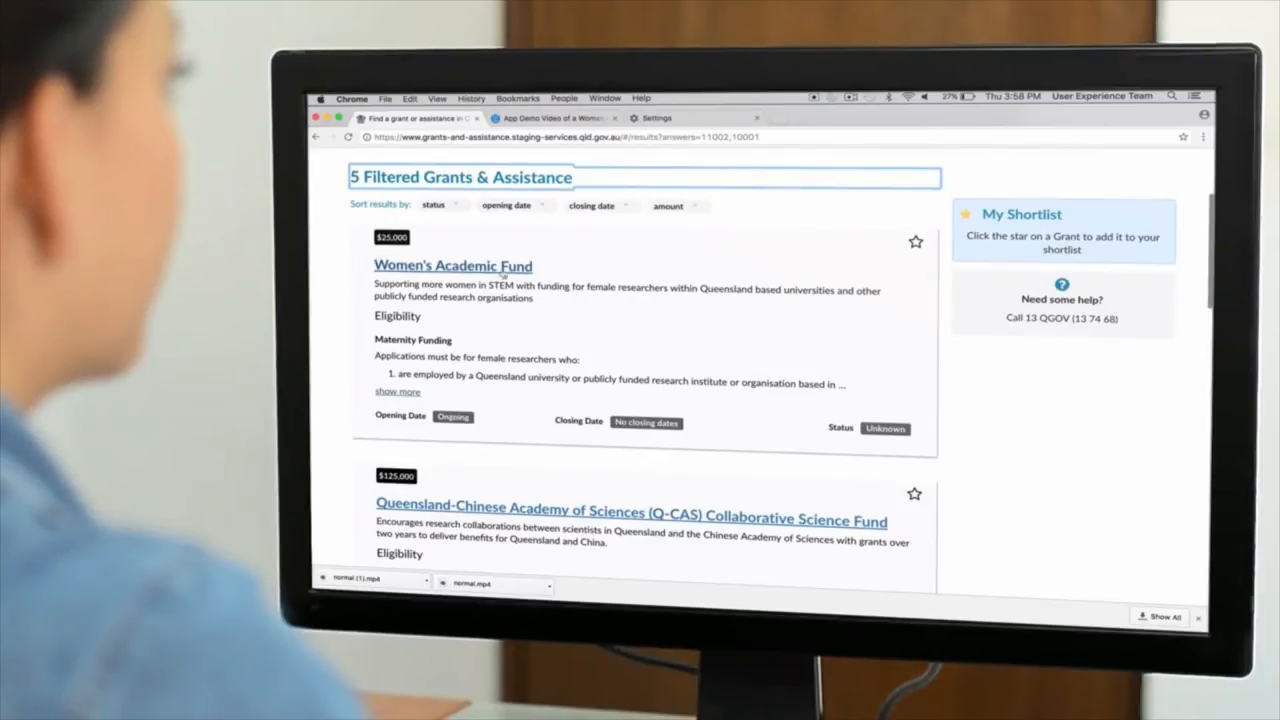
Step: Star the Women's Academic Fund and the Q-CAS Collaborative Science Fund
{"action": "left_click", "coordinate": [452, 265]}
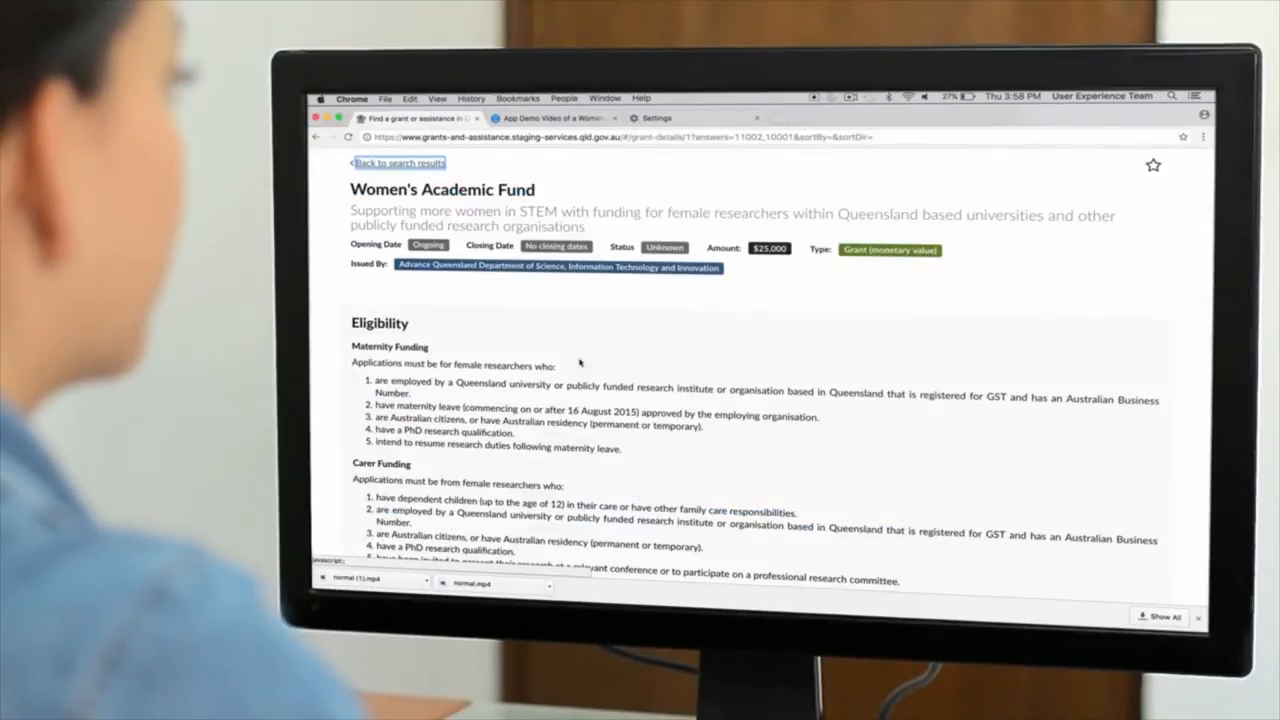
{"action": "scroll", "scroll_direction": "down", "scroll_amount": 3}
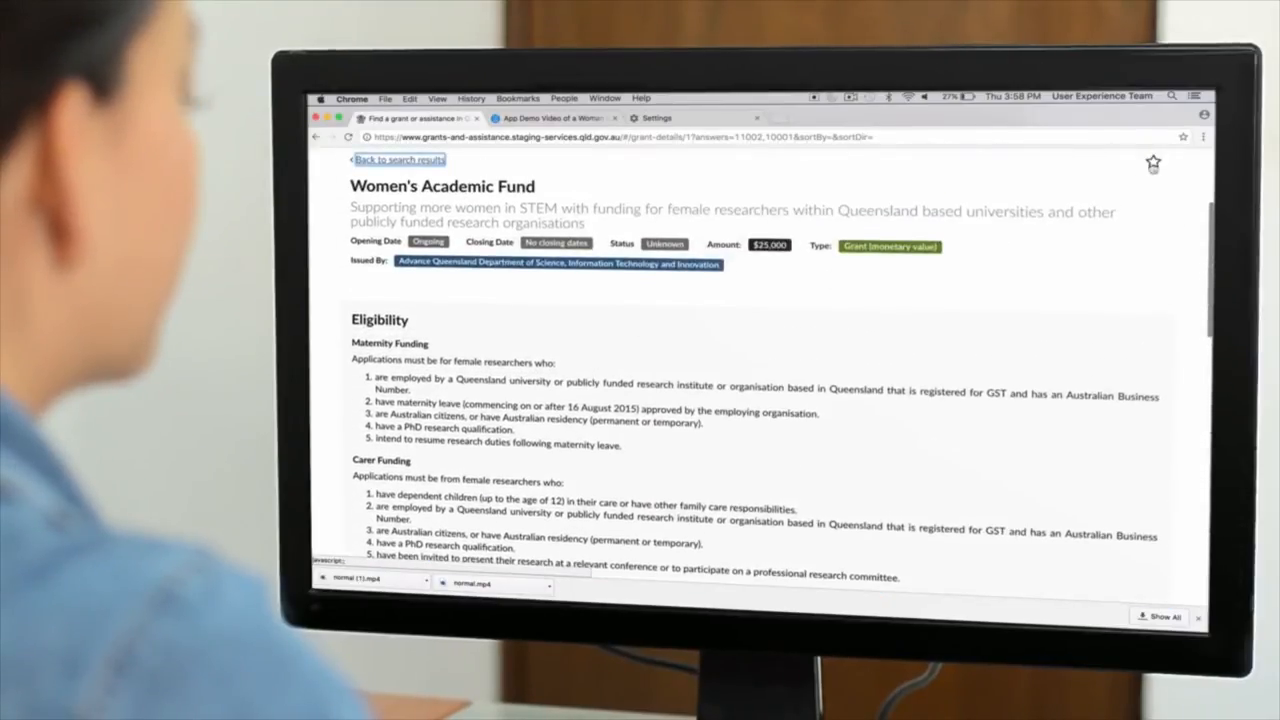
{"action": "left_click", "coordinate": [1153, 163]}
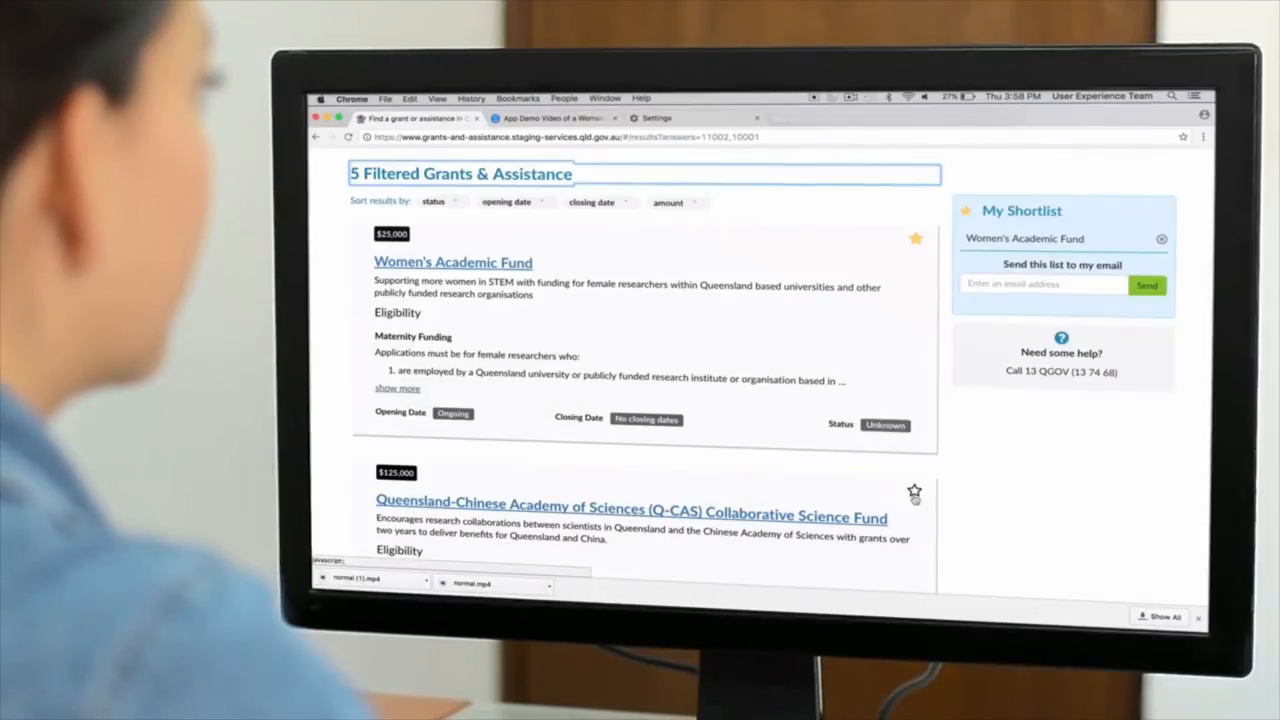
{"action": "left_click", "coordinate": [914, 490]}
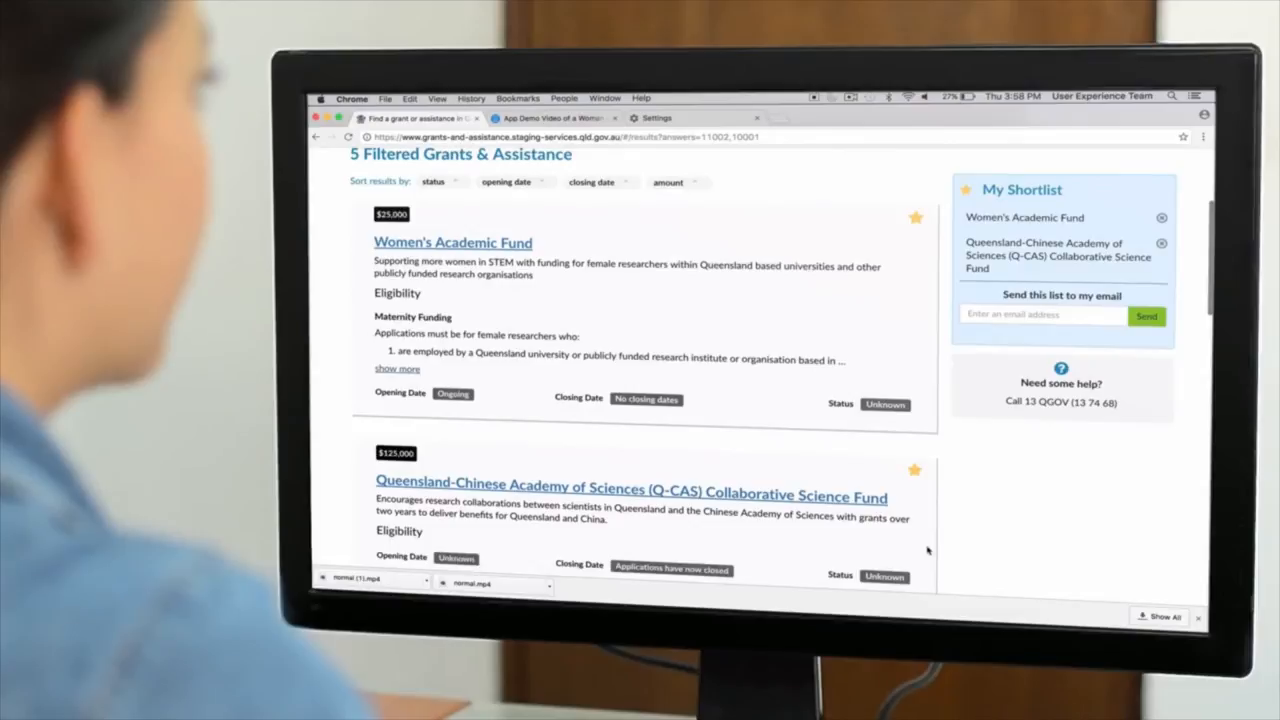